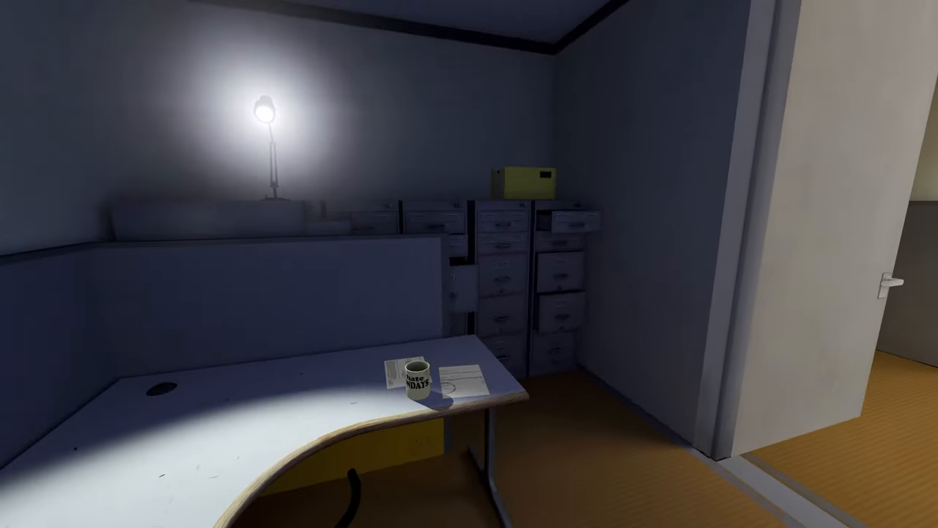
mouse_move(469, 264)
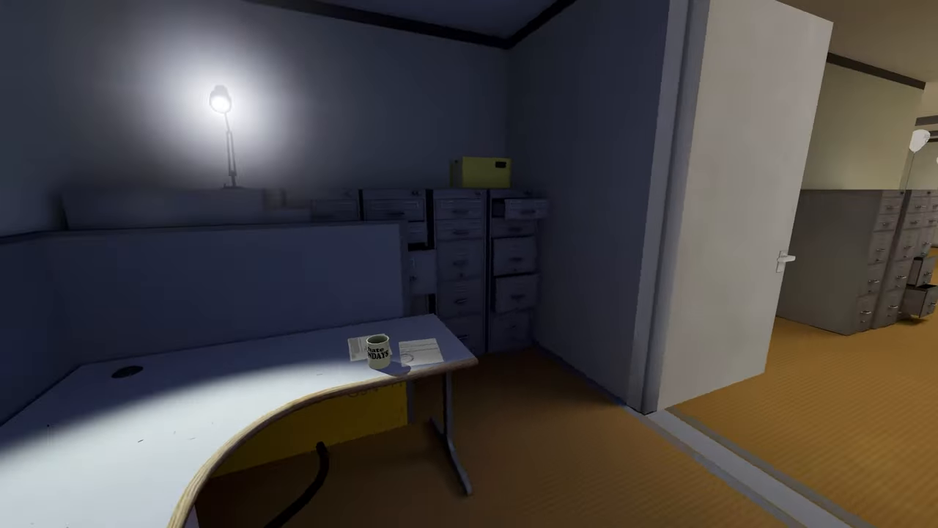
mouse_move(469, 264)
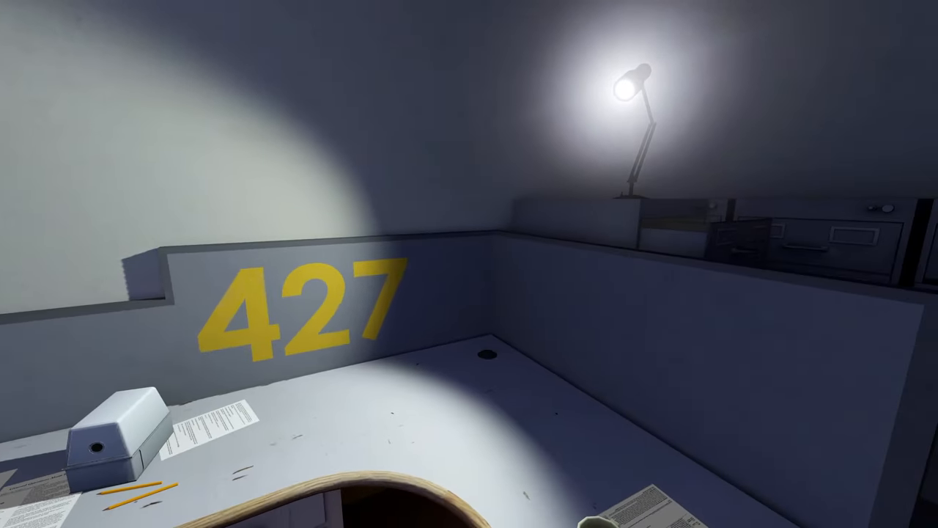